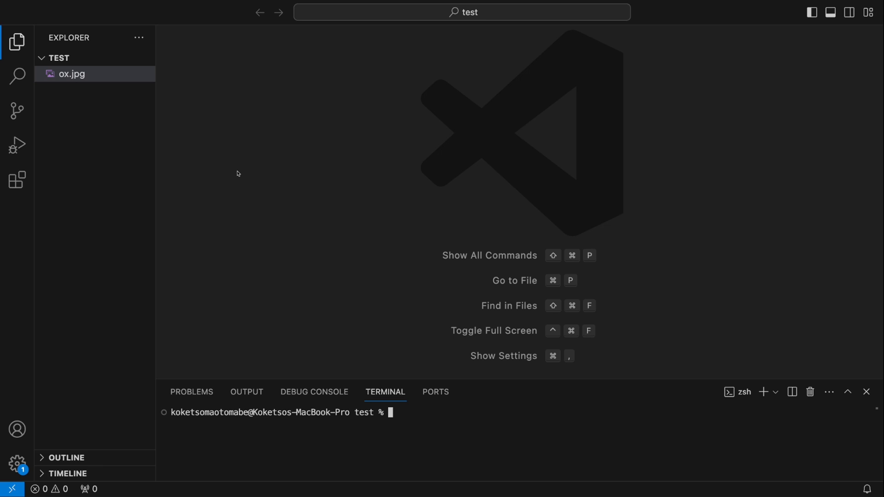
mouse_move(241, 176)
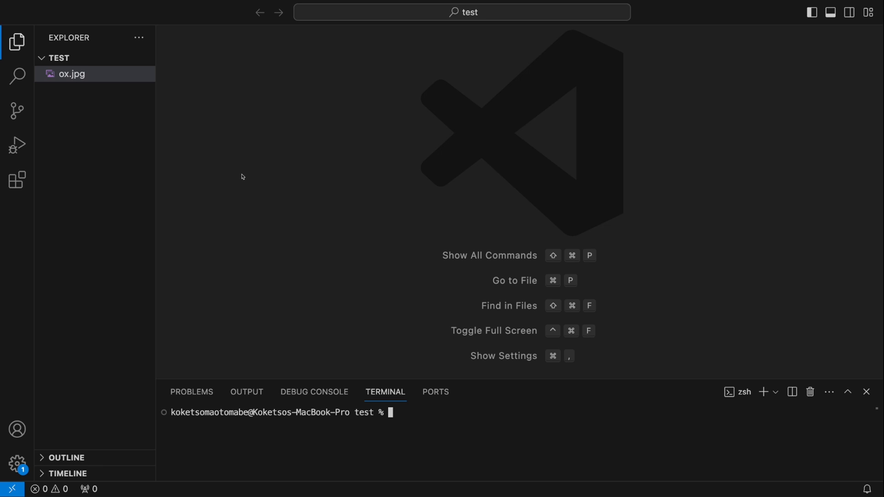
mouse_move(480, 295)
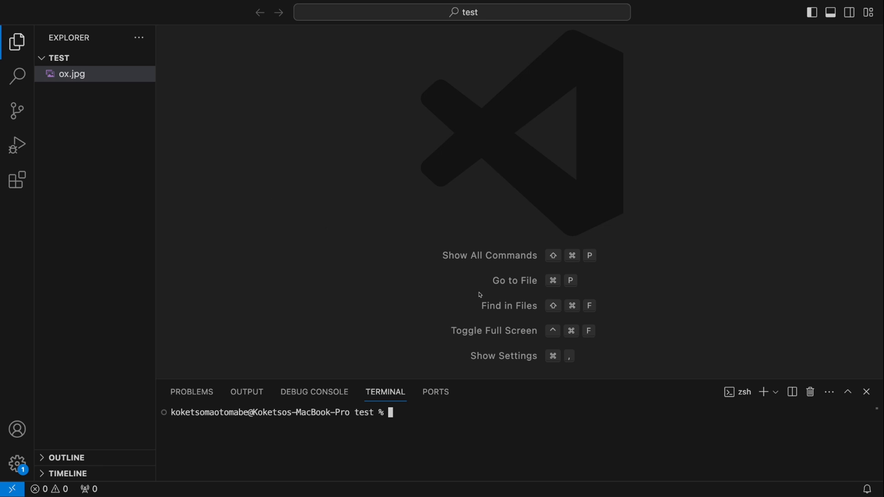
Open ox.jpg from the test folder in Explorer to preview the 1000x668 ox photo
click(71, 74)
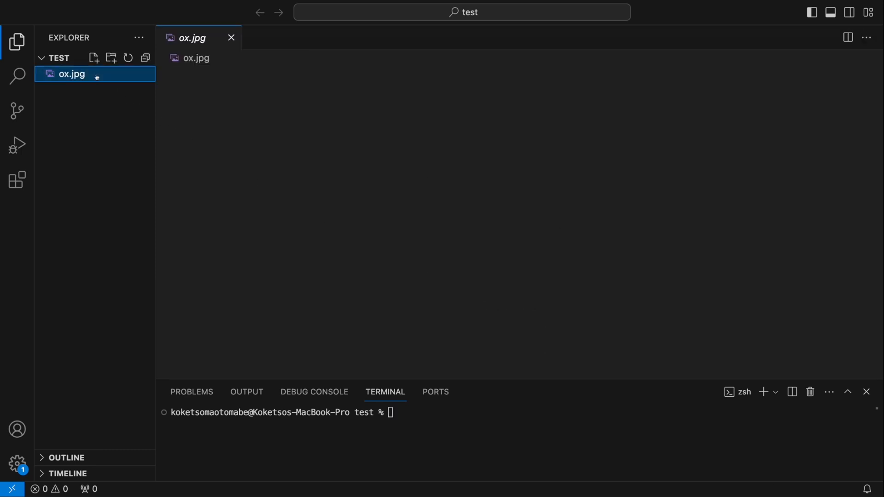
click(72, 74)
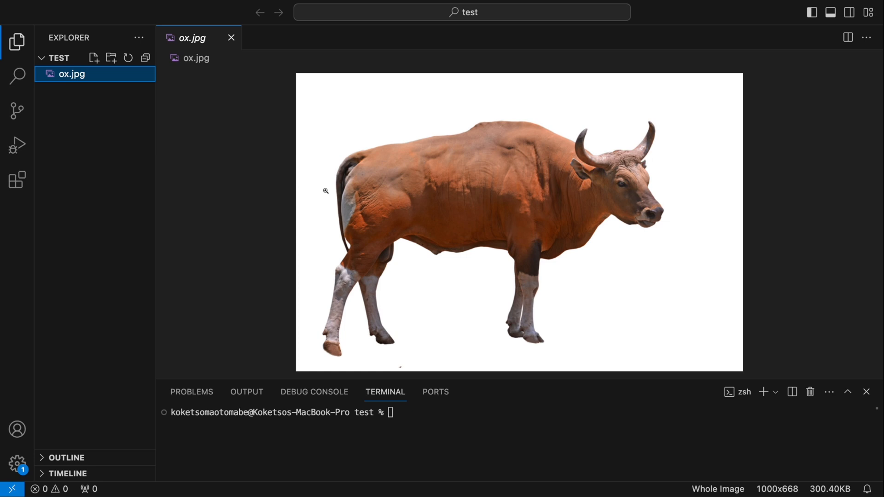
mouse_move(128, 120)
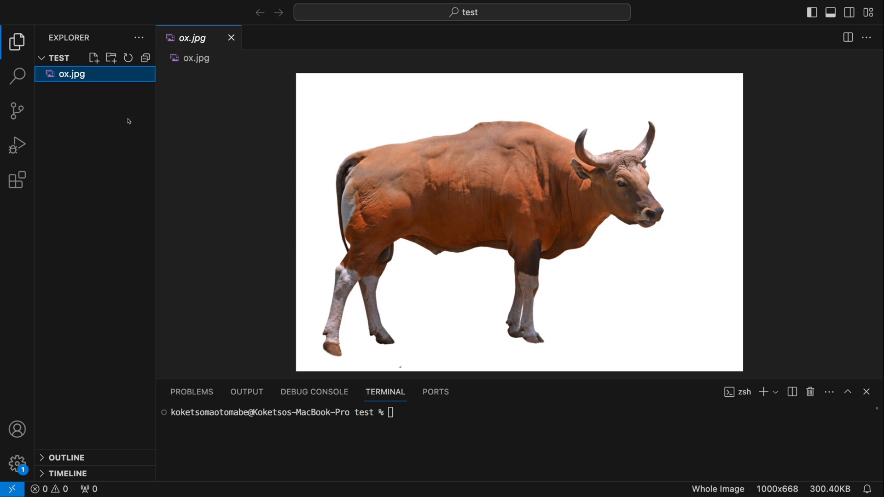
mouse_move(627, 359)
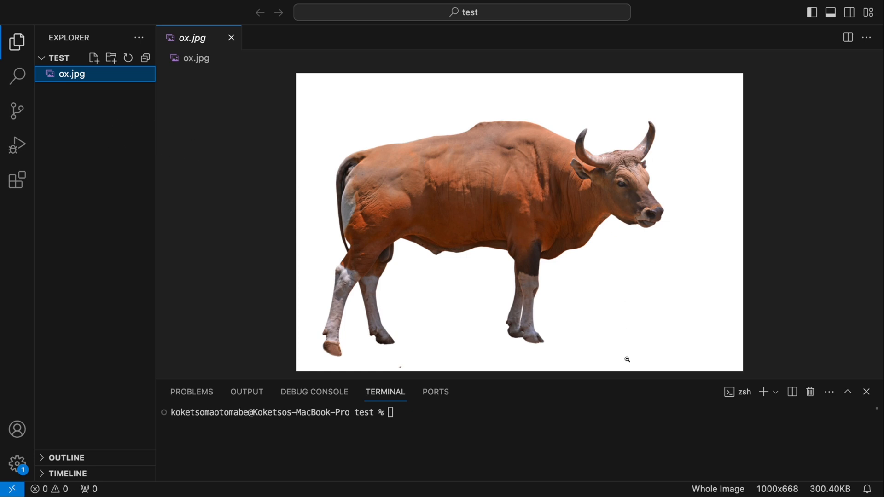
Initialise an npm project in the integrated terminal, generating package.json
click(455, 432)
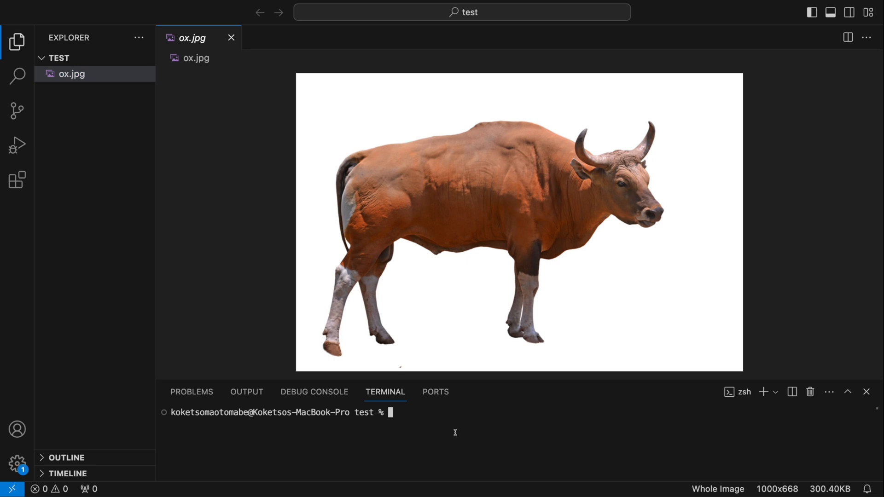
text(npm i)
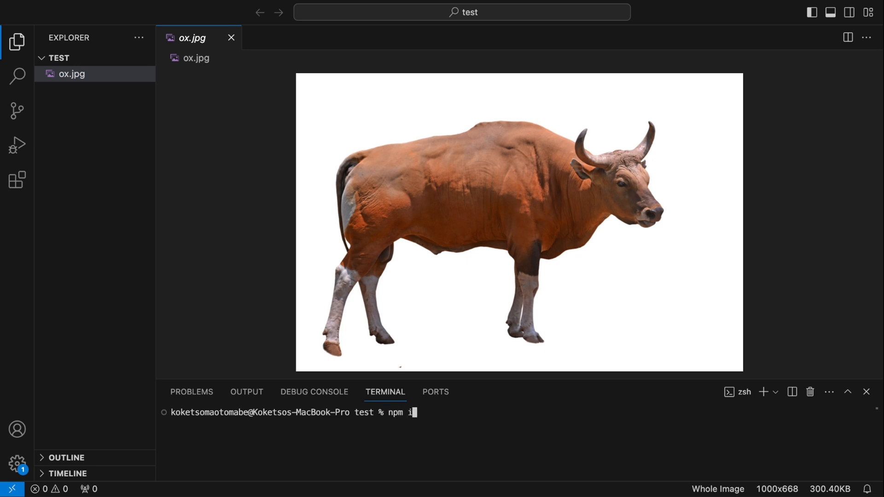
key(Return)
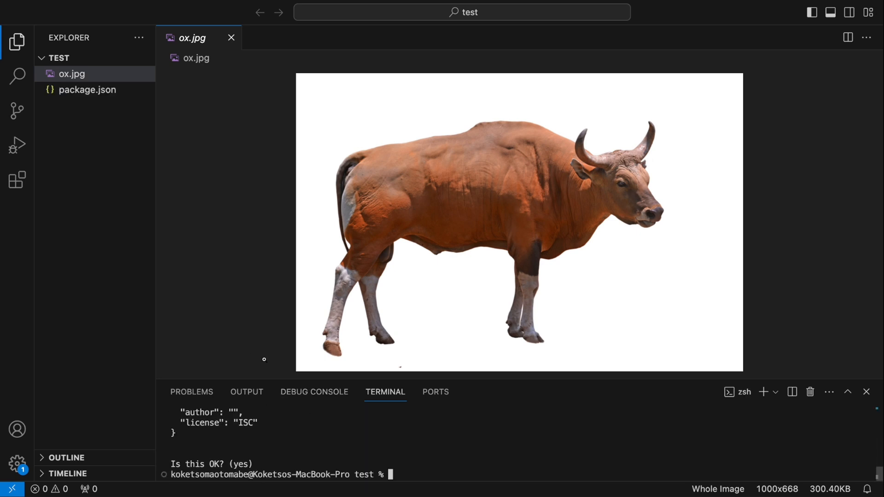
mouse_move(351, 412)
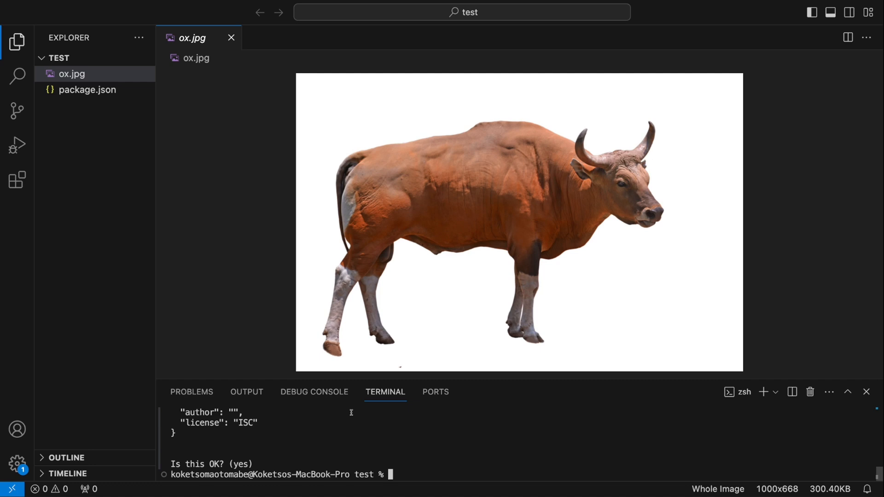
text(npm i)
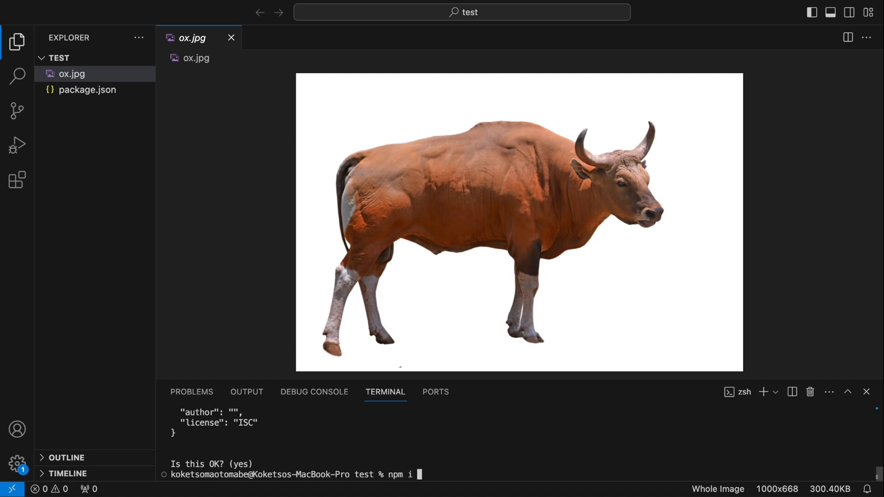
text(@)
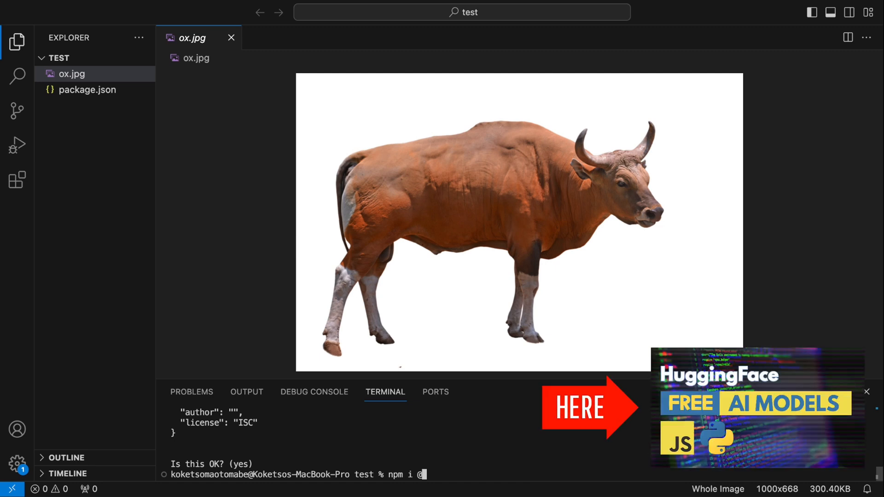
text(xenova)
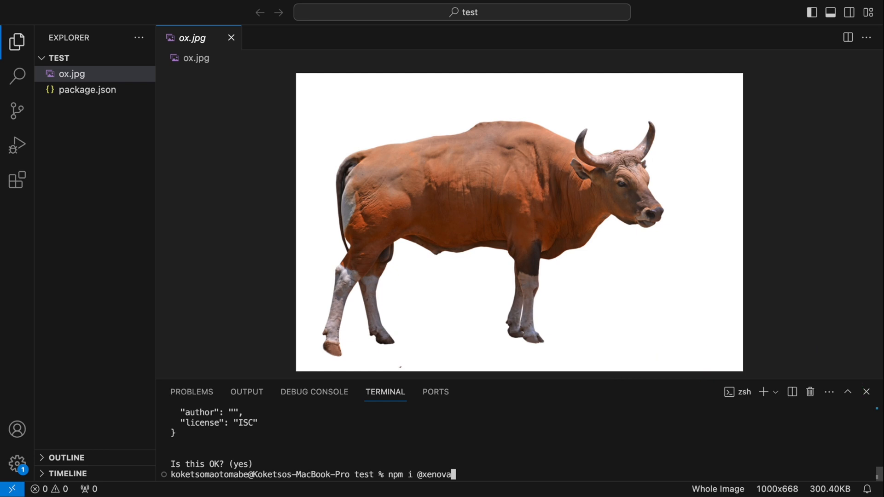
text(/trans)
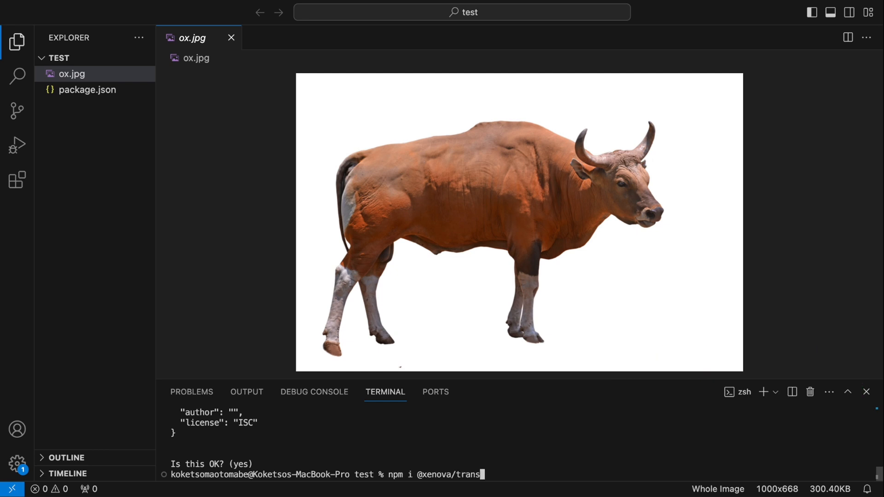
text(former)
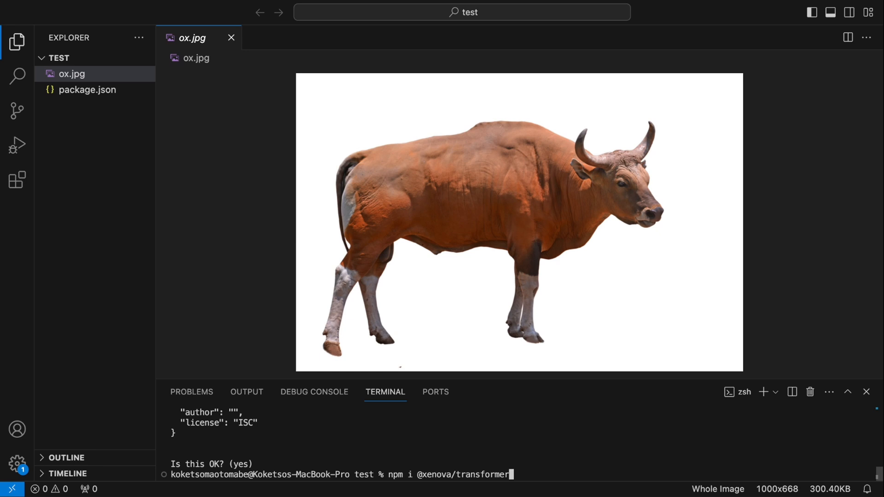
text(s --sa)
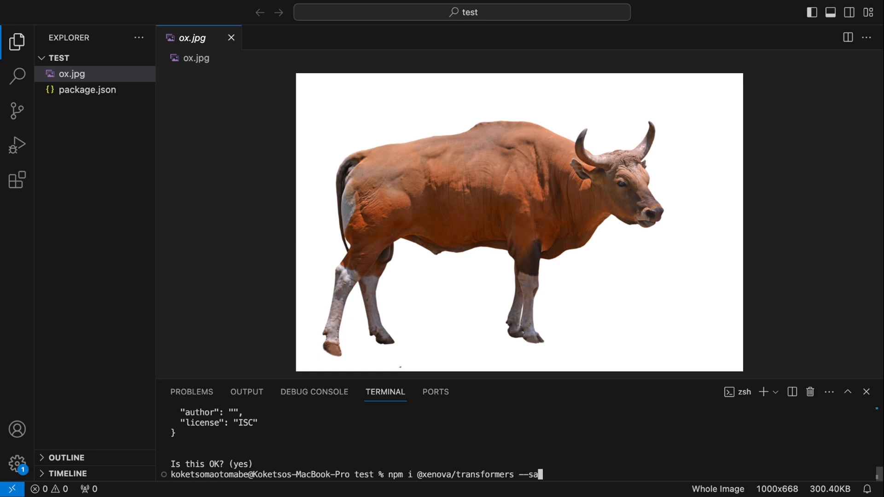
key(Return)
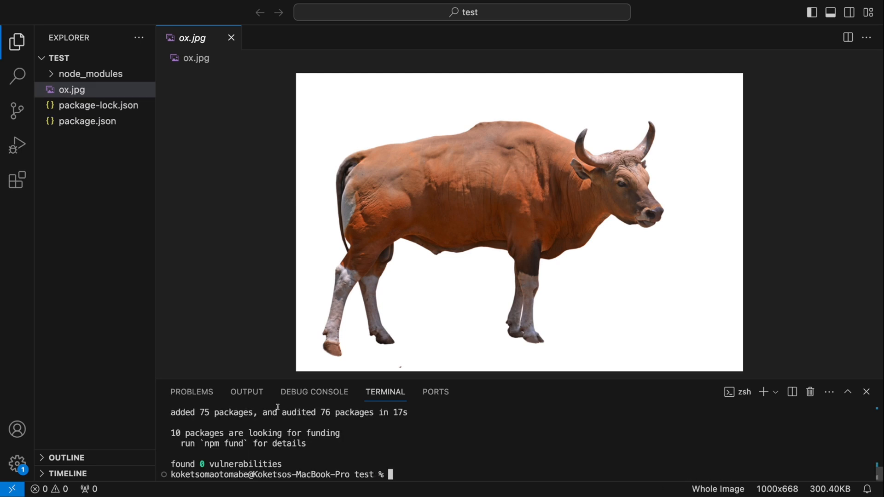
mouse_move(190, 307)
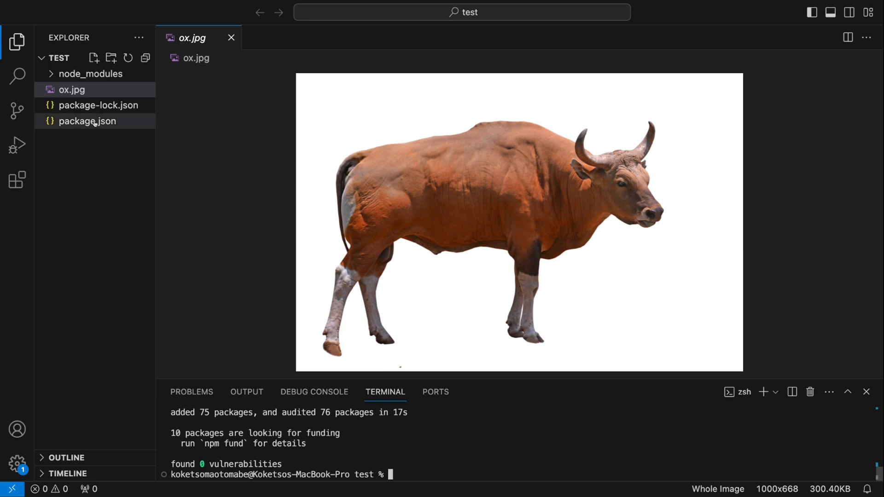
Add a "type": "module" entry after dependencies in package.json
click(88, 121)
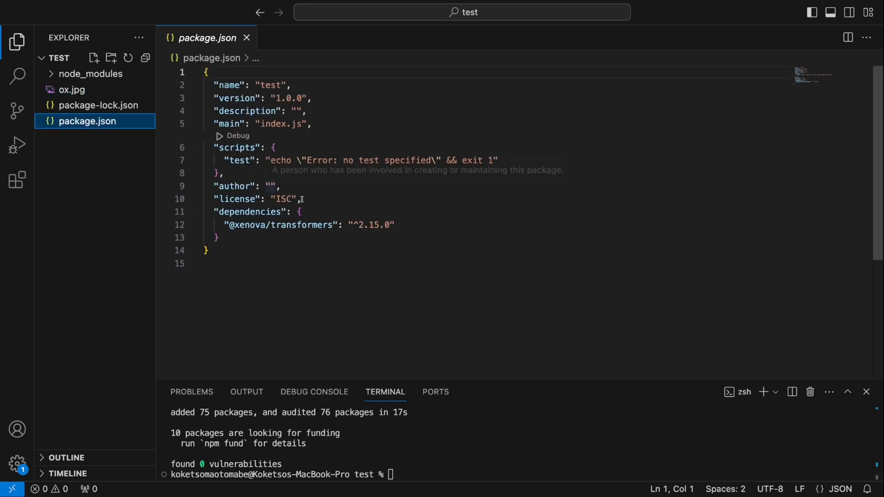
click(216, 237)
text("type":)
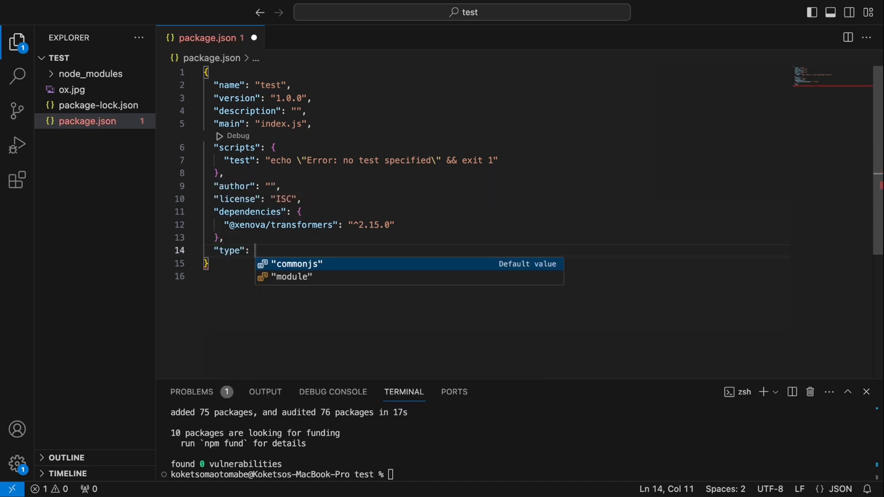
click(292, 276)
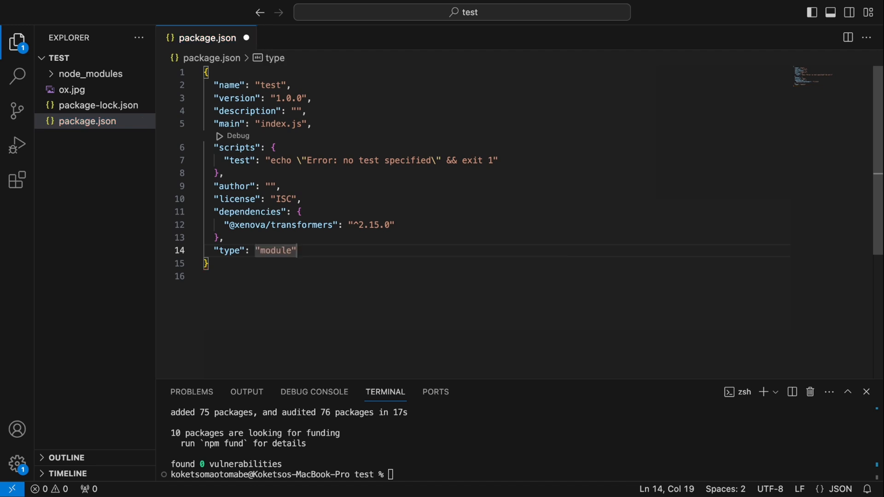
mouse_move(91, 106)
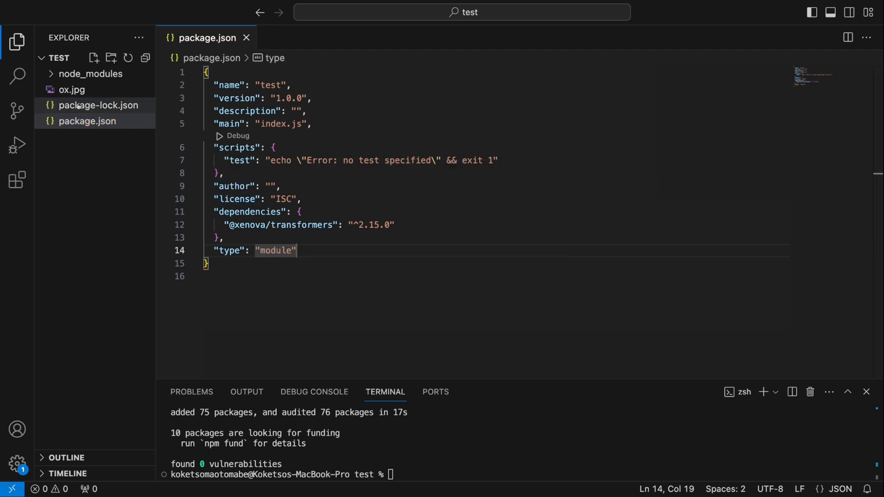
Create index.js in the test project folder and open it in the editor
click(94, 58)
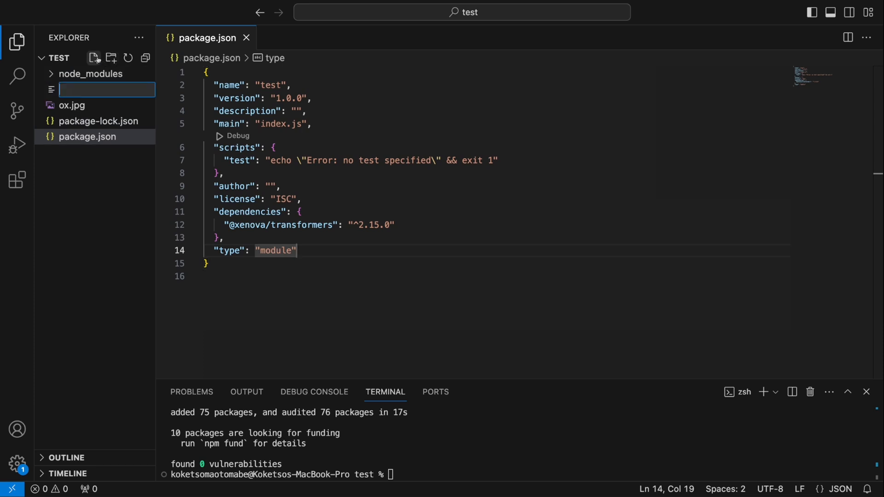
text(index.js)
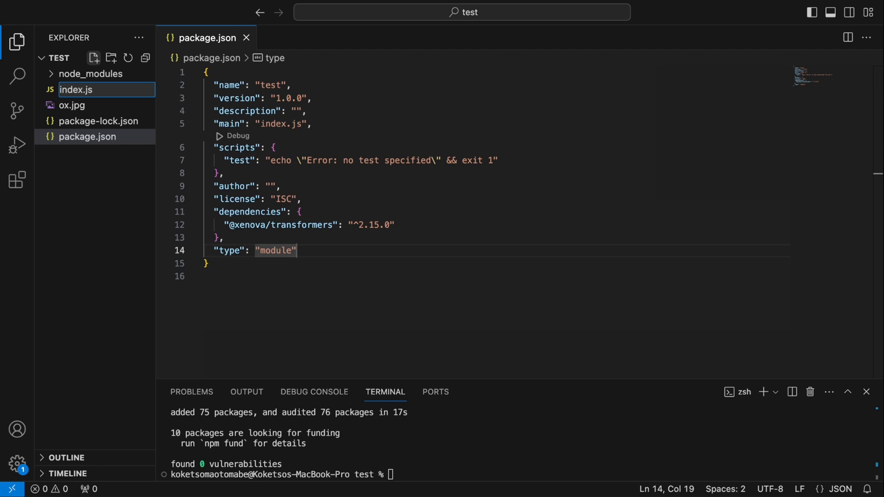
click(76, 89)
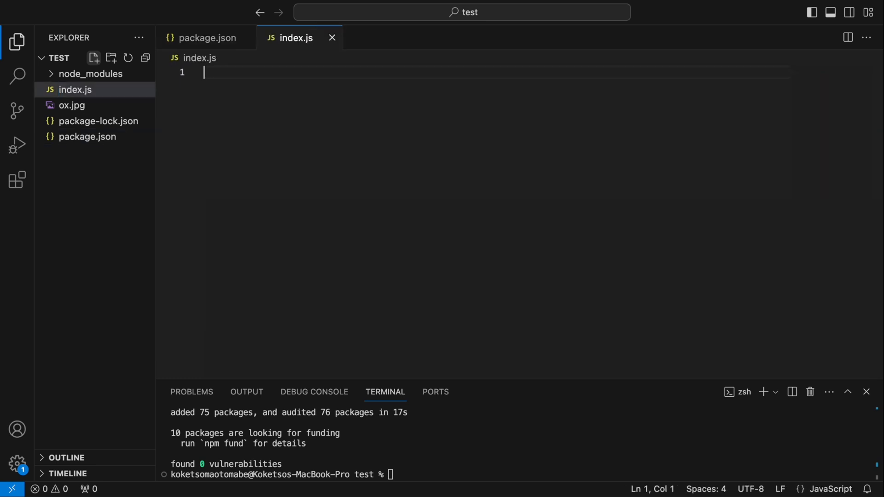
text(import)
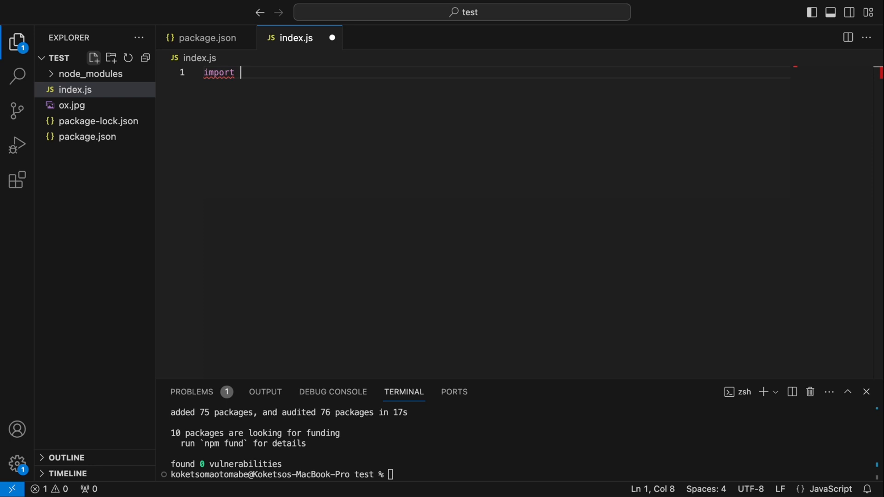
text({ })
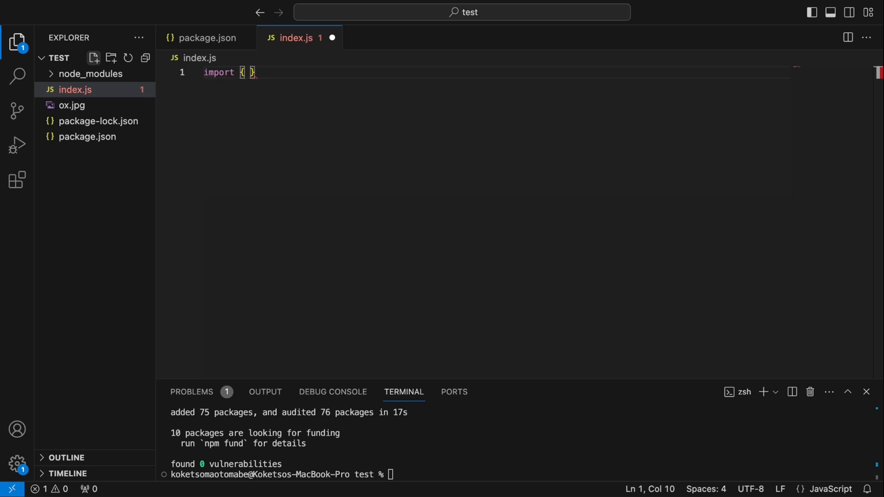
text(pipe,)
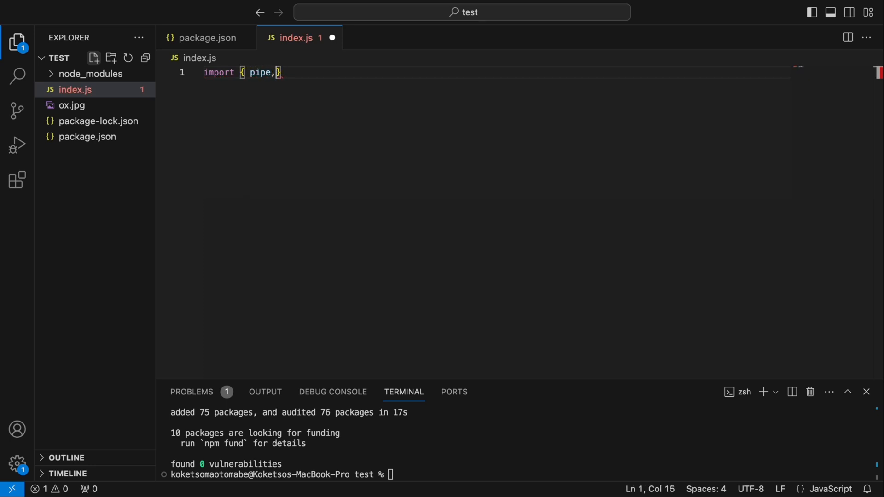
text(line } from "stream";)
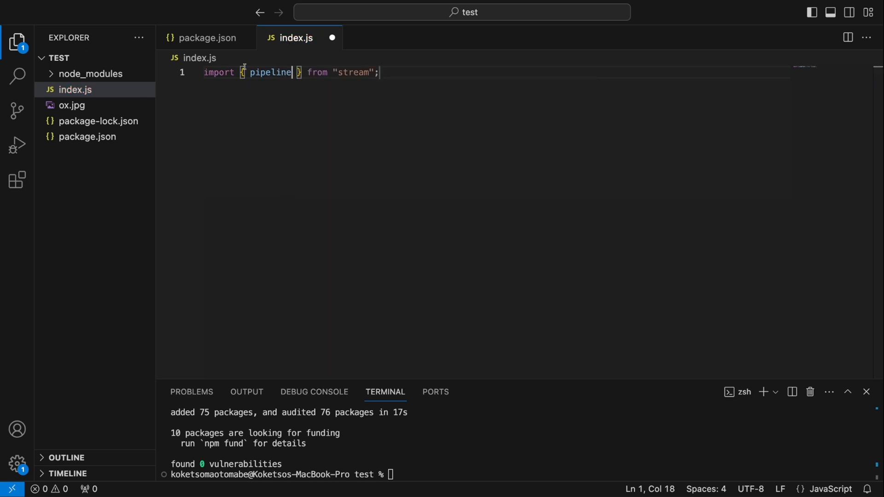
text(@xenova/transformers)
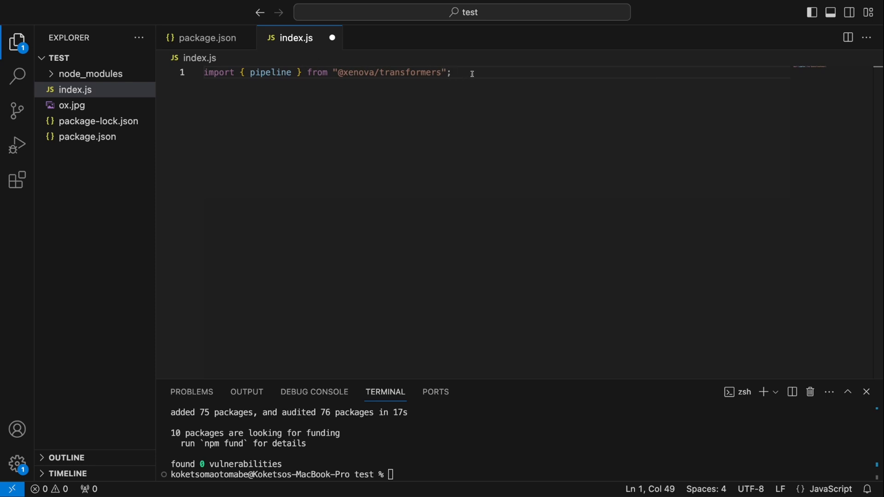
Write let pipe = await pipeline('image-classification'); on line 3, with no model argument
text(le)
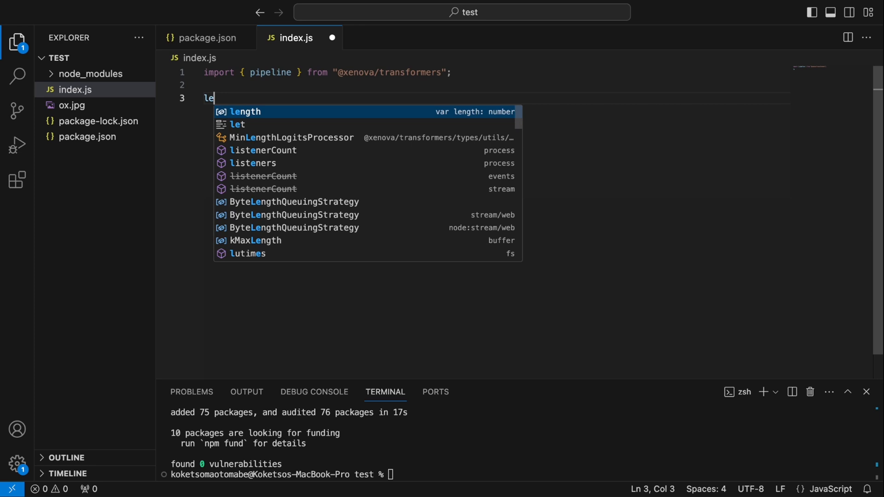
text(t pipe)
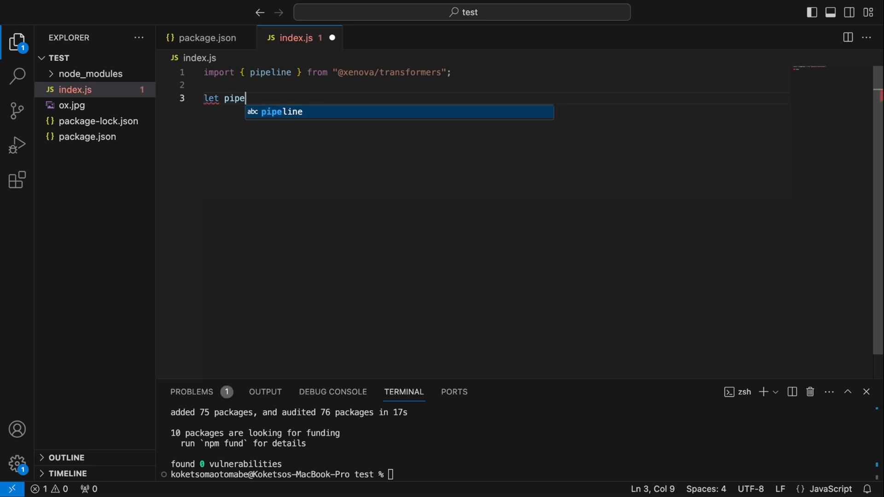
text(= p)
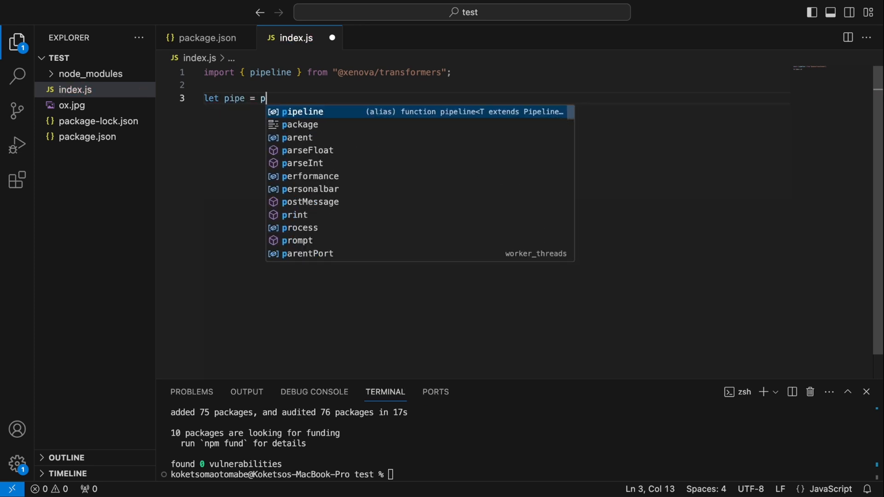
text(await)
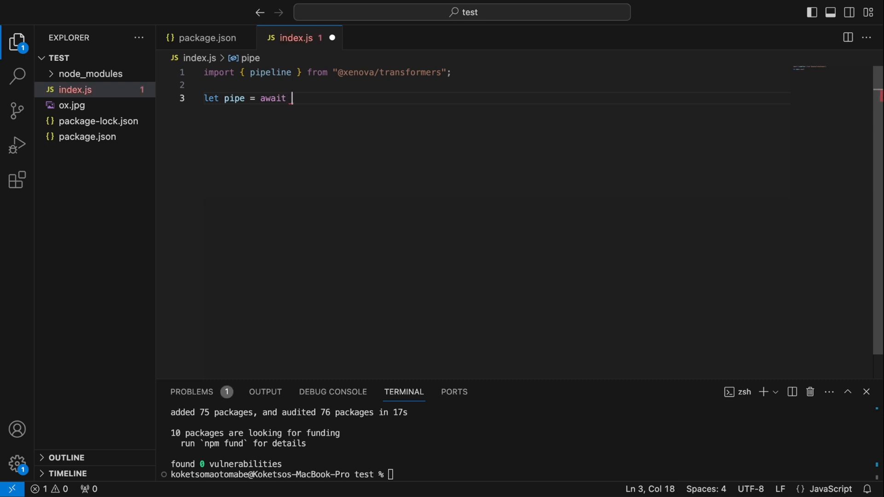
text(pipeline)
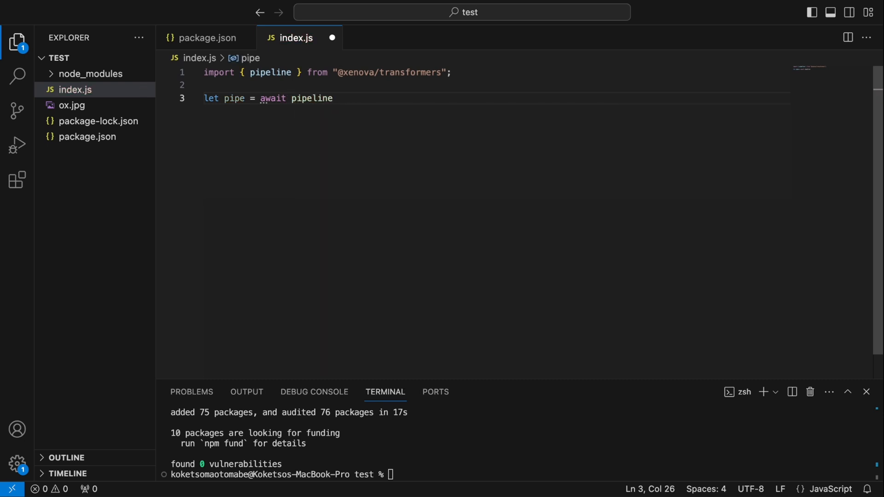
text(()
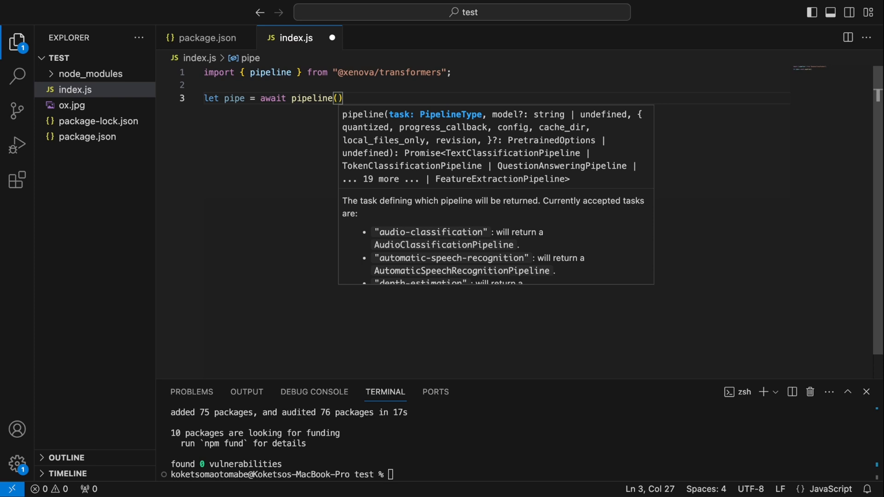
text(')
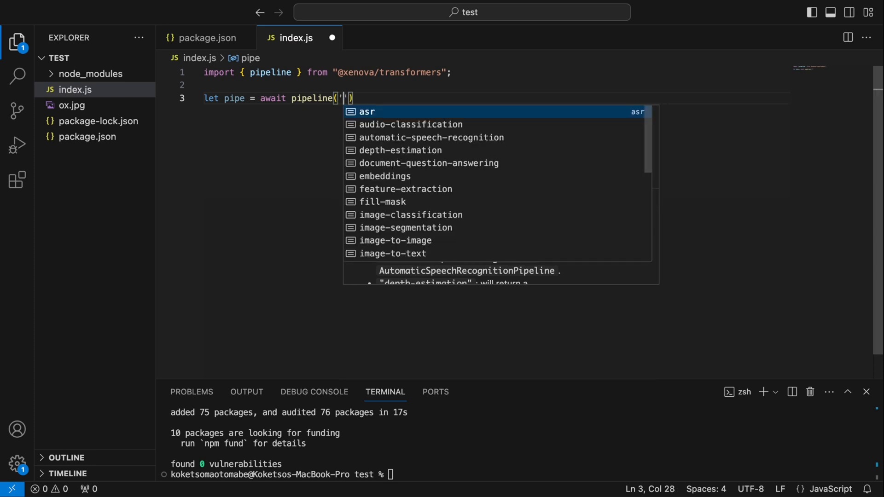
click(411, 215)
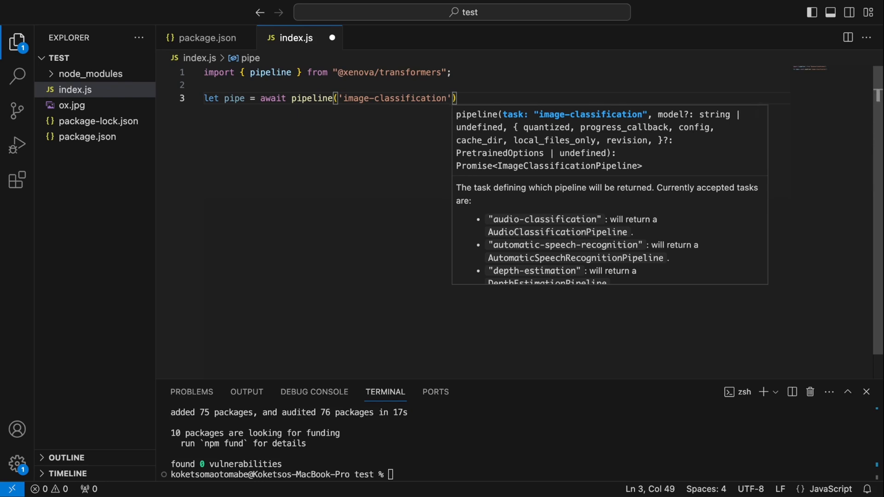
text(, ')
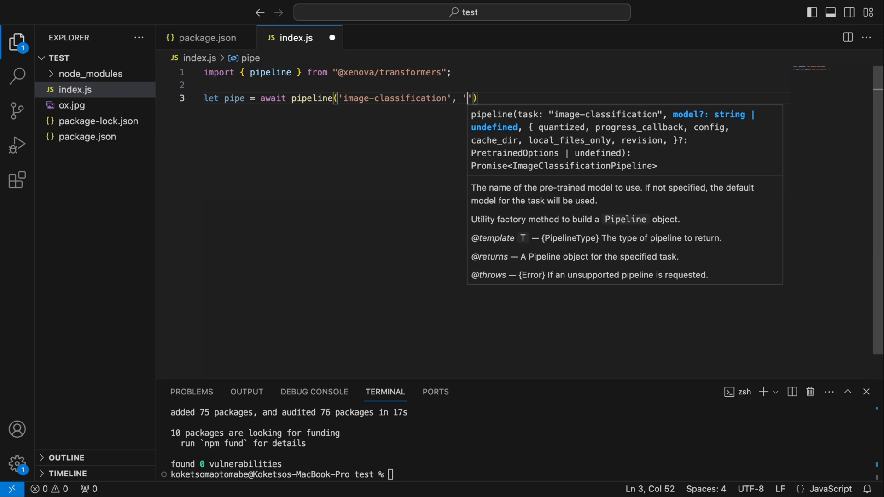
key(Backspace)
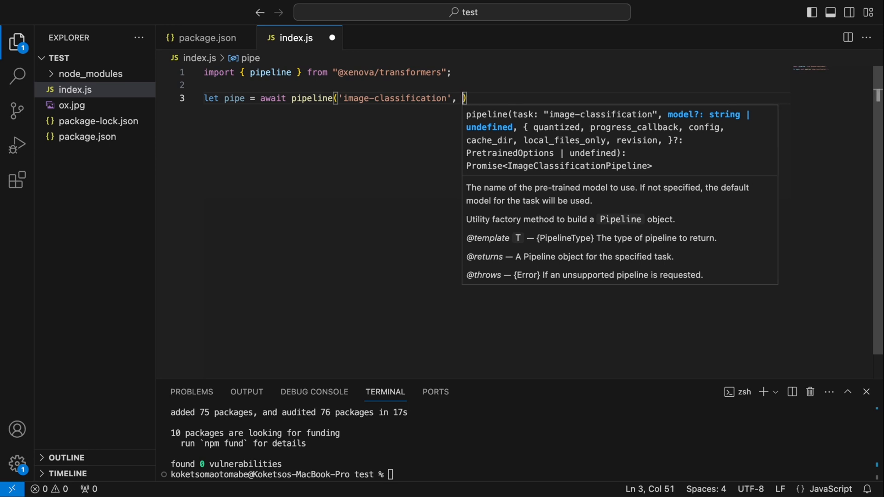
key(Backspace)
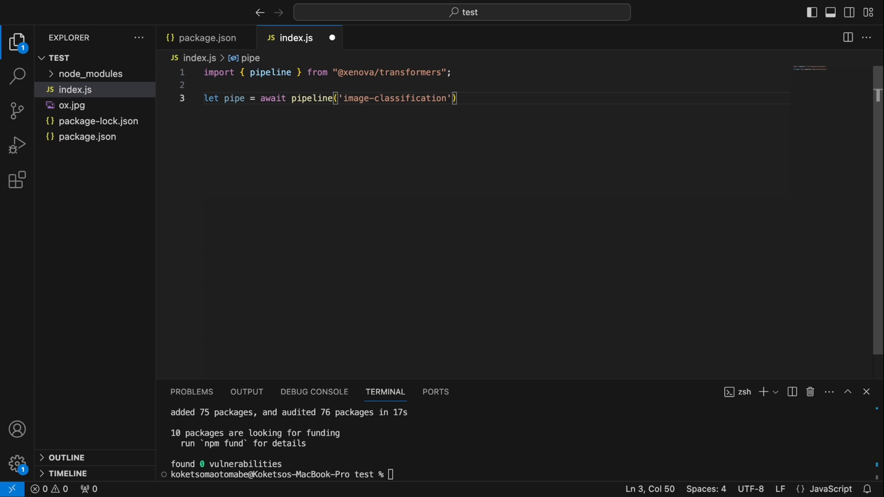
text(;)
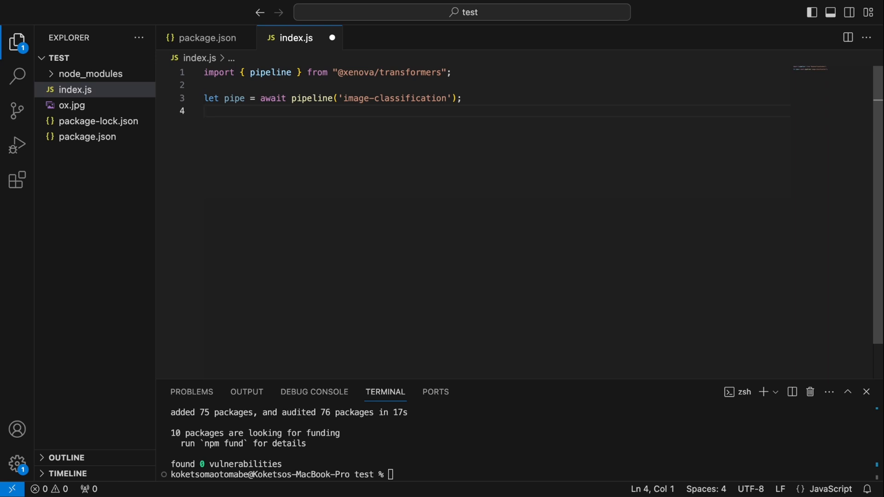
Add result = await pipe('/Users/koketsomaotomabe/Desktop/test/ox.jpg') and console(result) lines
text(l)
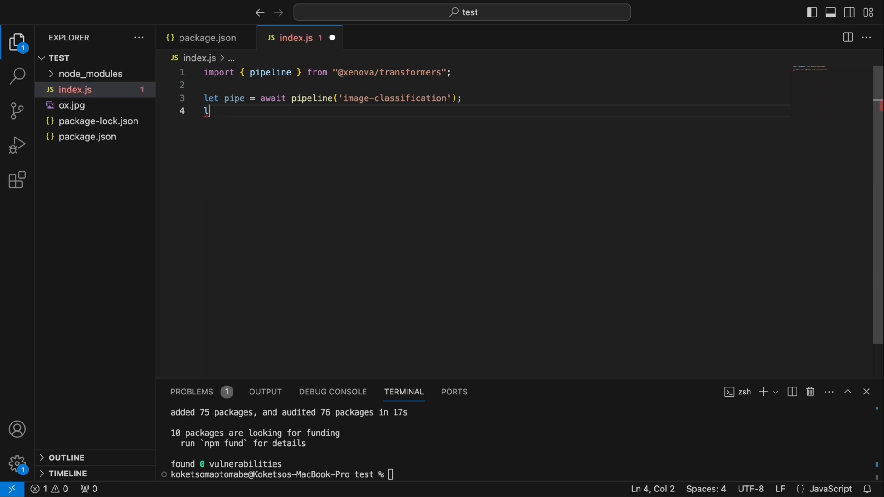
text(const r)
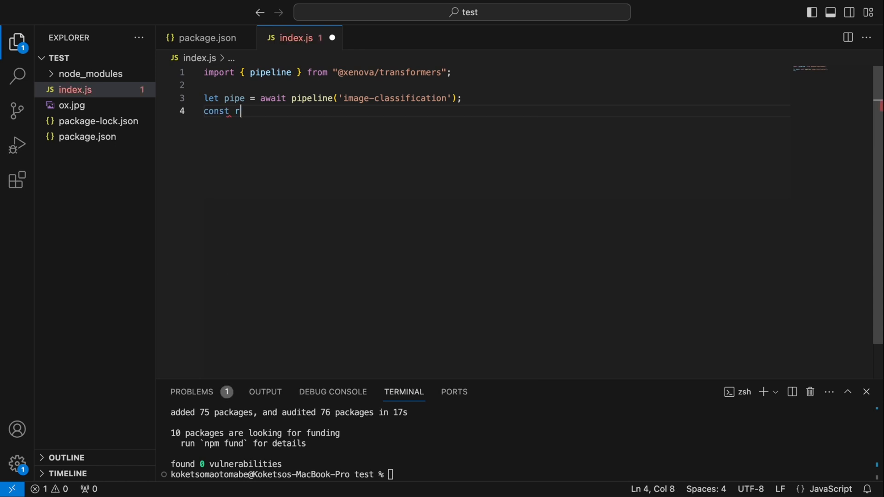
text(esult =)
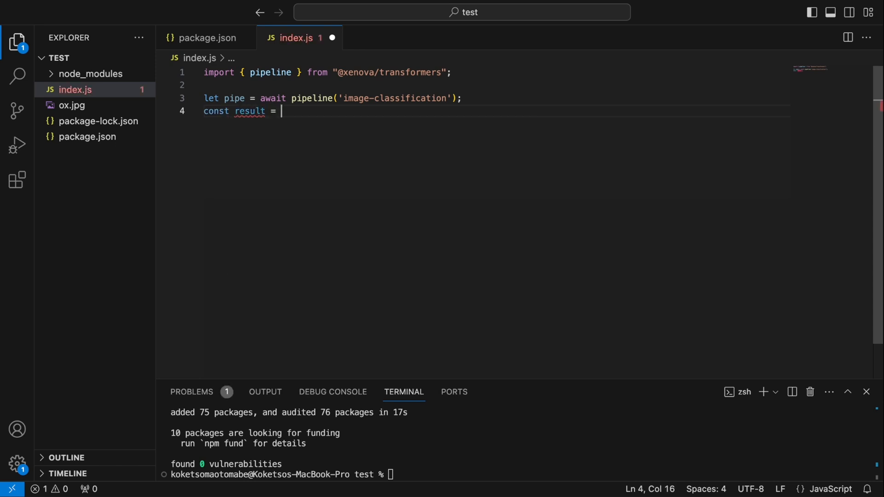
text(await)
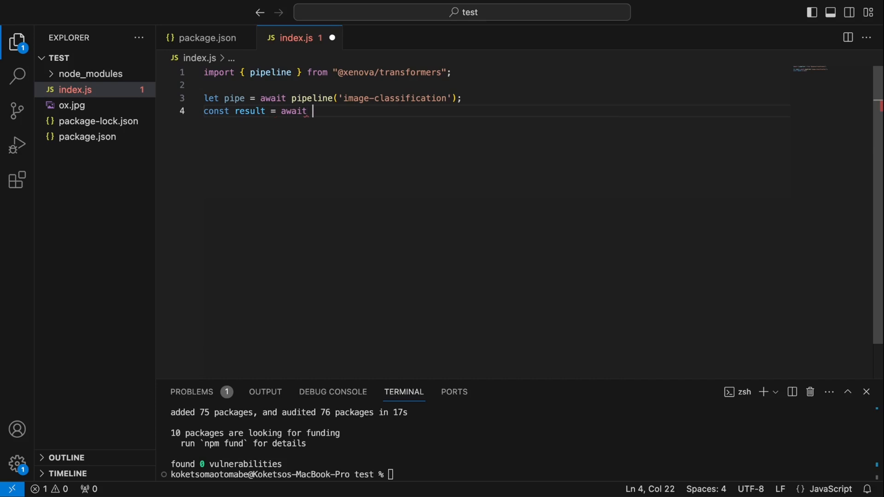
text(pipe())
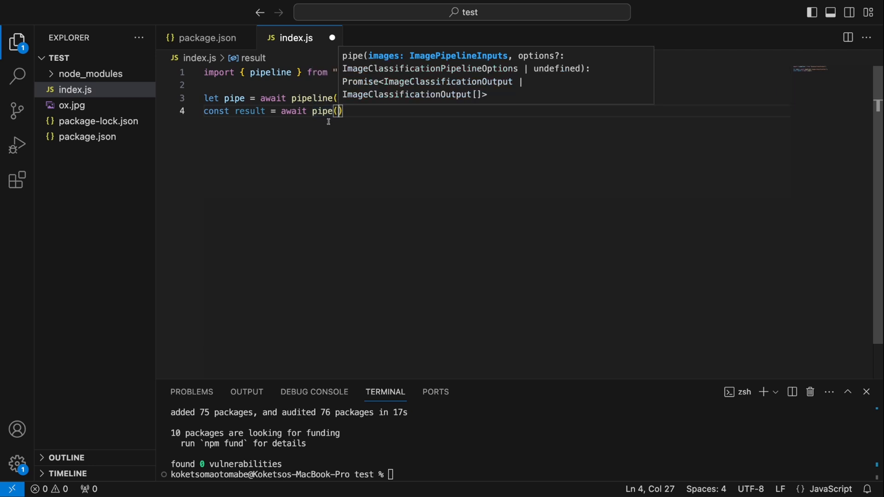
mouse_move(364, 119)
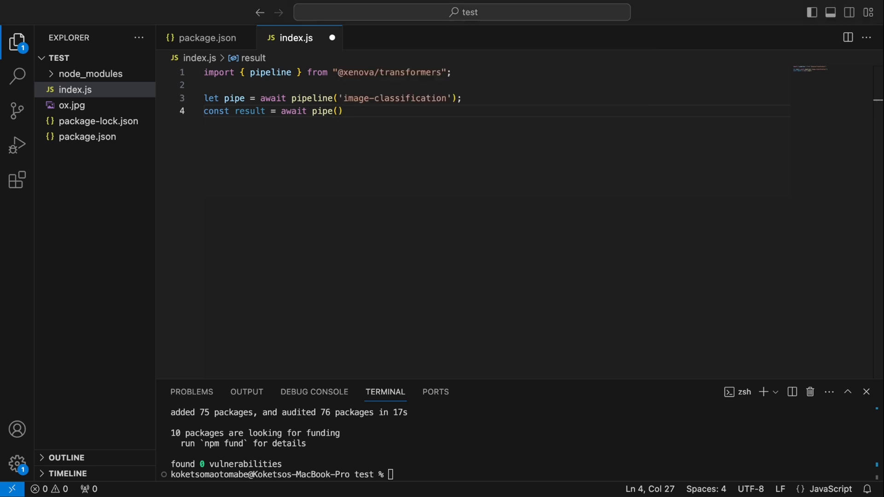
mouse_move(735, 23)
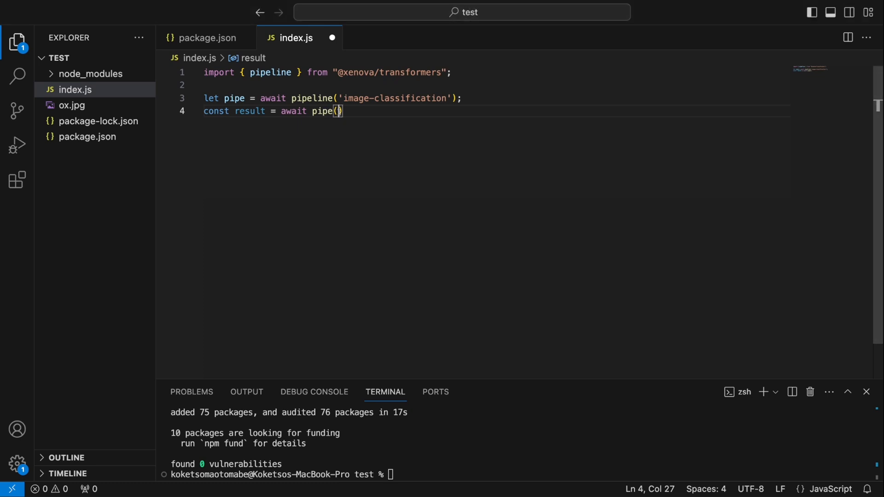
text('/Users/koketsomaotomabe/Desktop/test/ox.jpg')
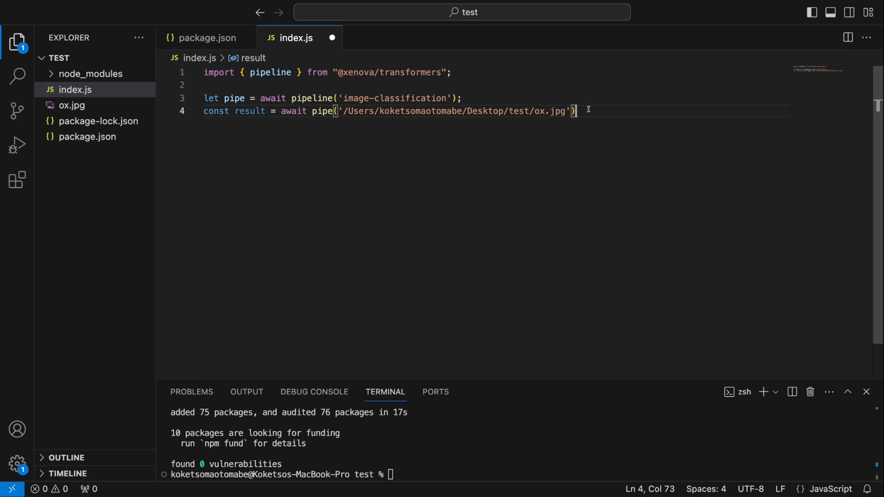
key(Enter)
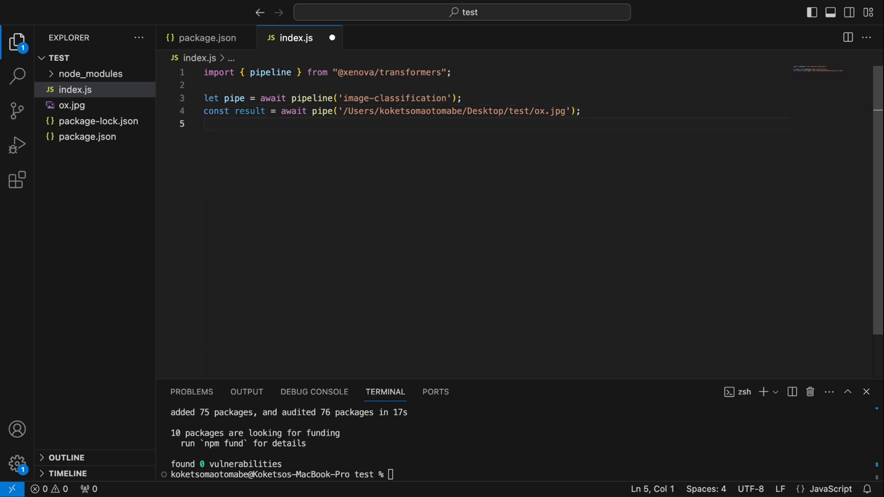
text(console)
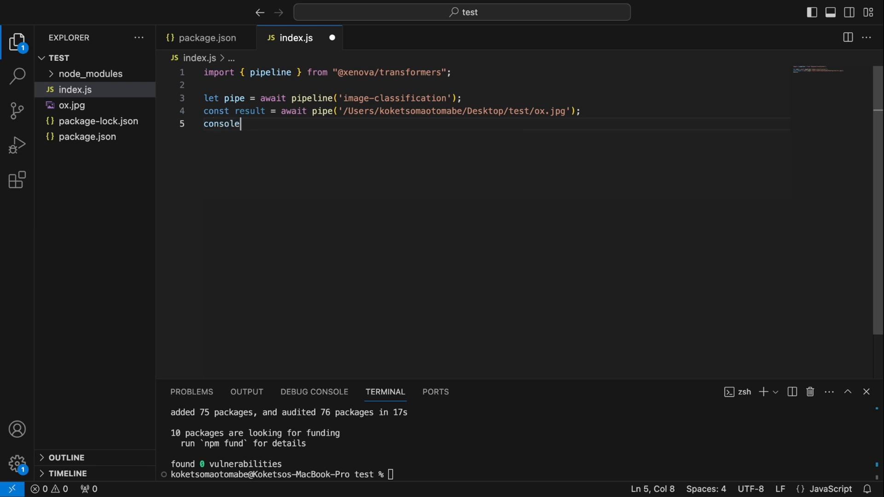
text((result);)
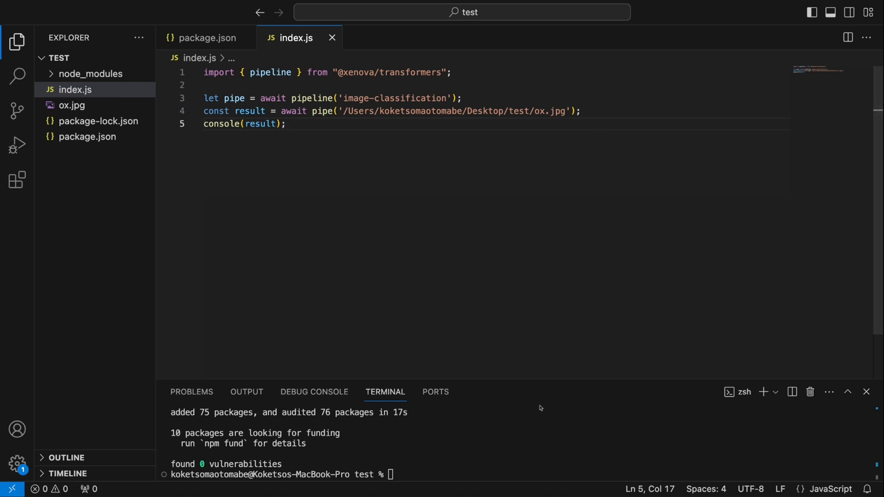
Run node index in the terminal, falling back to the default Xenova/vit-base-patch16-224 model
text(node)
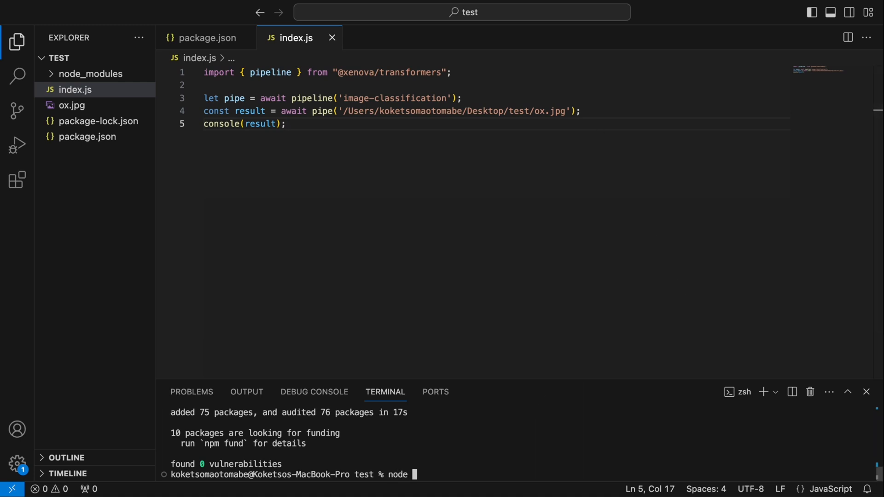
text(inde)
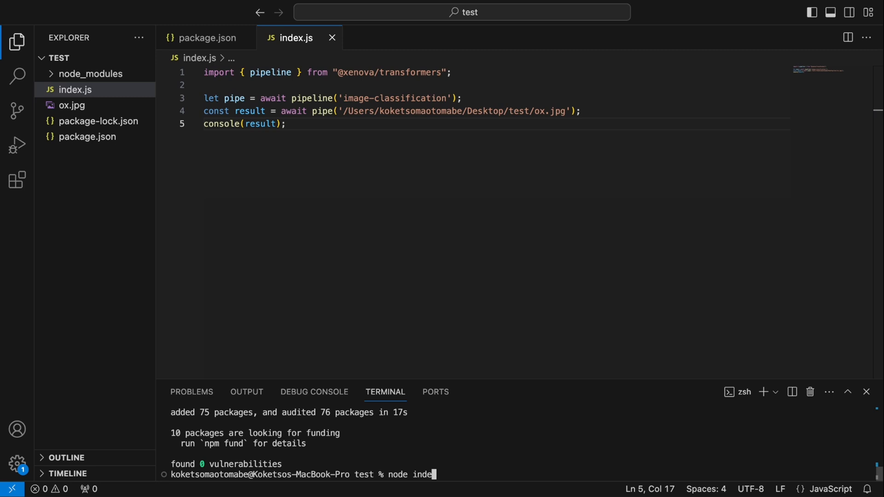
key(Return)
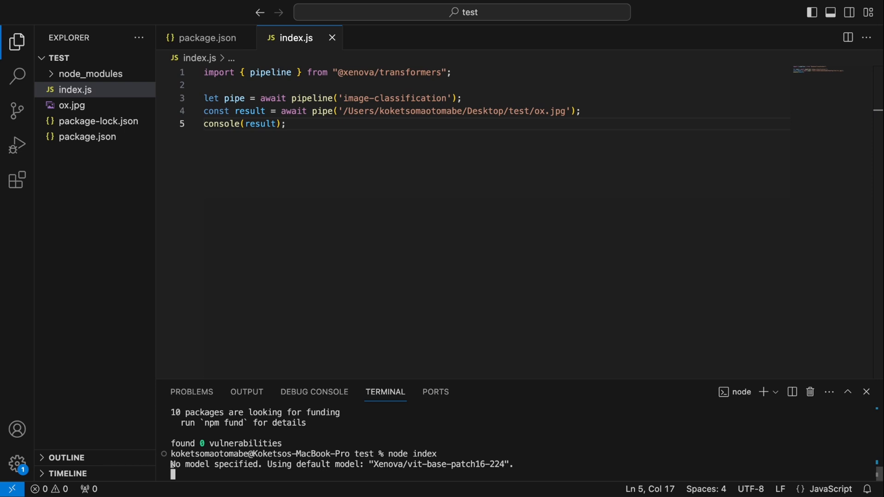
mouse_move(183, 488)
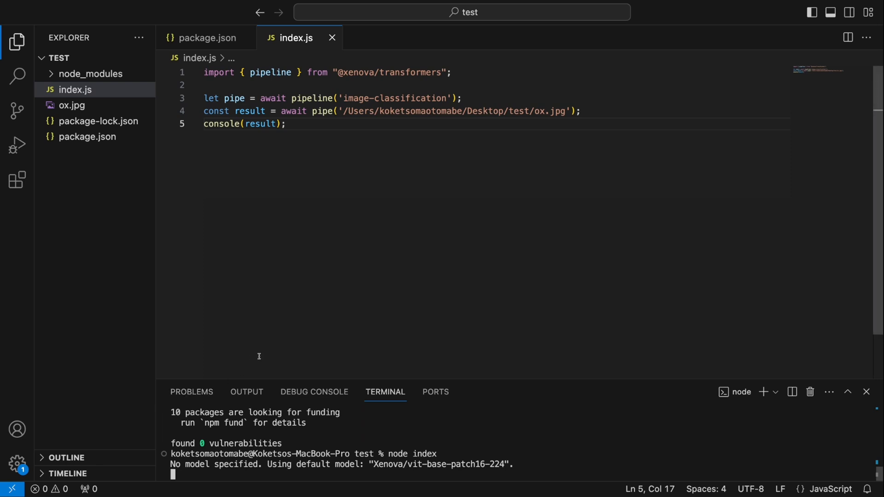
mouse_move(362, 256)
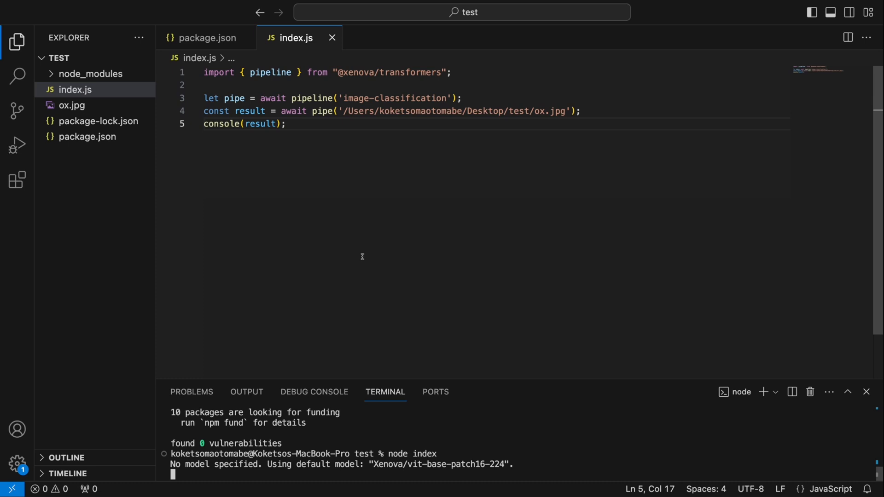
mouse_move(260, 331)
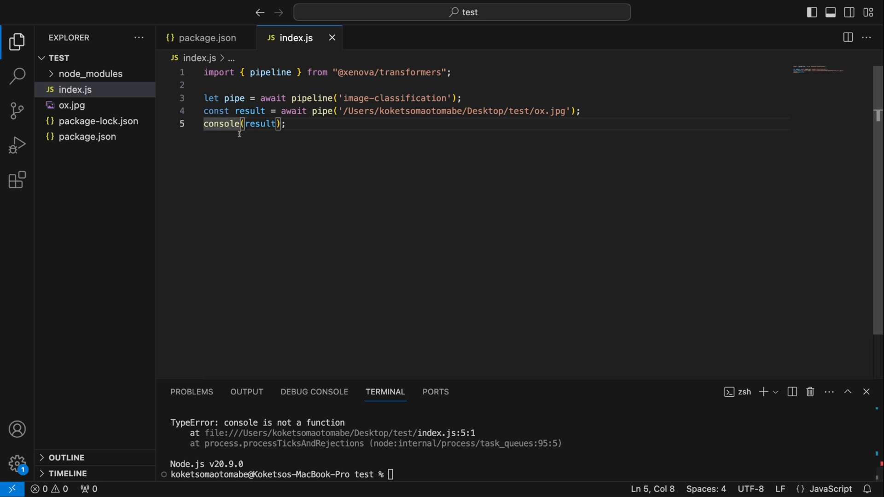
Change console(result) to console.log(result) on line 5 of index.js
text(.log)
click(284, 474)
text(node index)
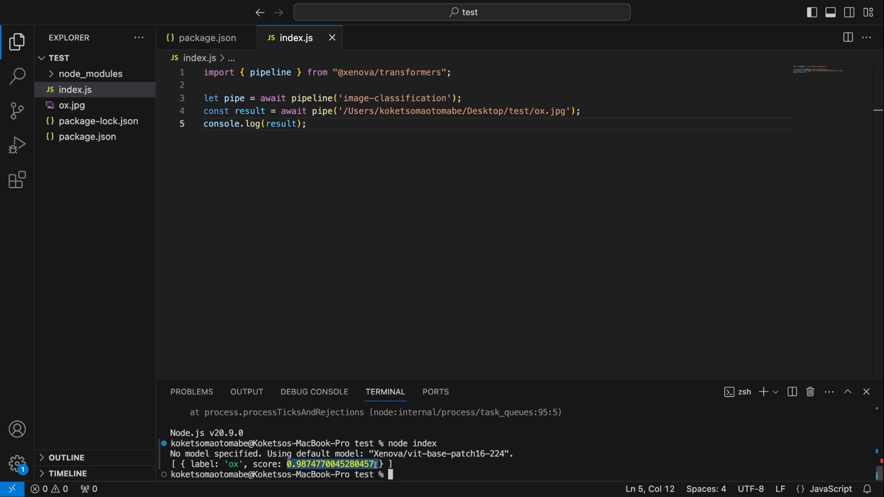
mouse_move(381, 337)
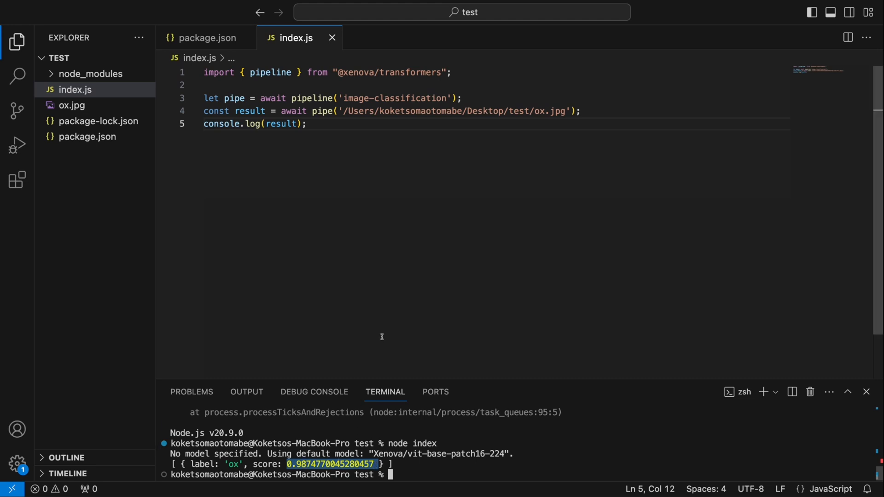
mouse_move(381, 336)
text(, {)
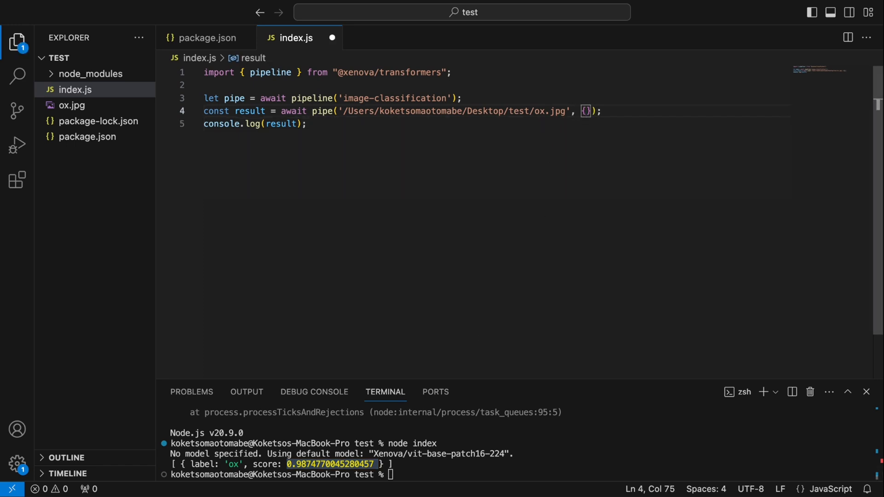
Pass topk: 6 to the classifier and review the ranked labels: ox, oxcart, water buffalo, bison
text(topk)
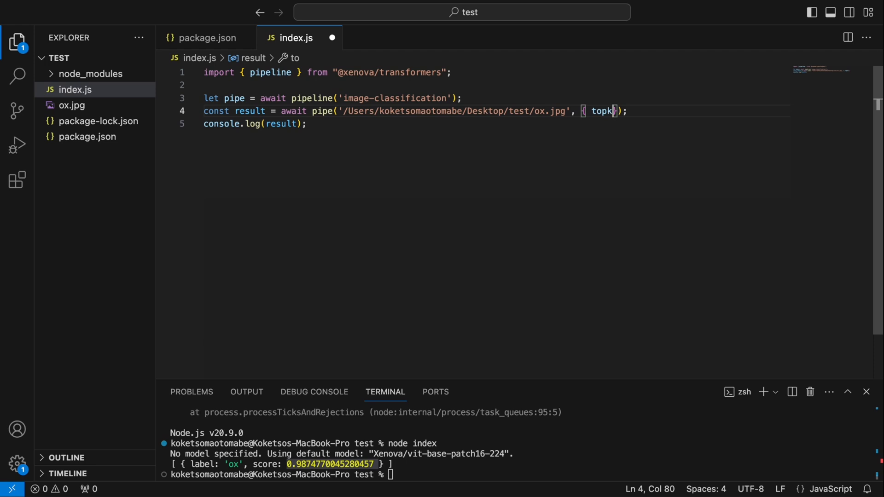
text(: 6)
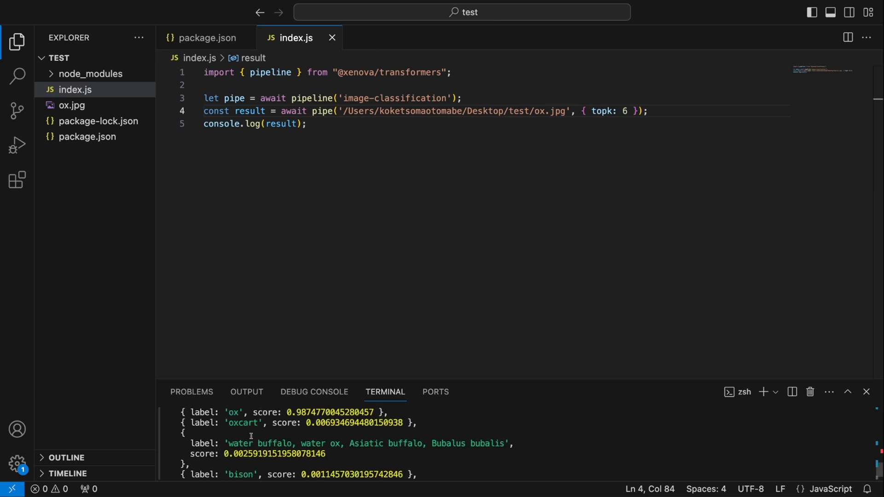
mouse_move(305, 415)
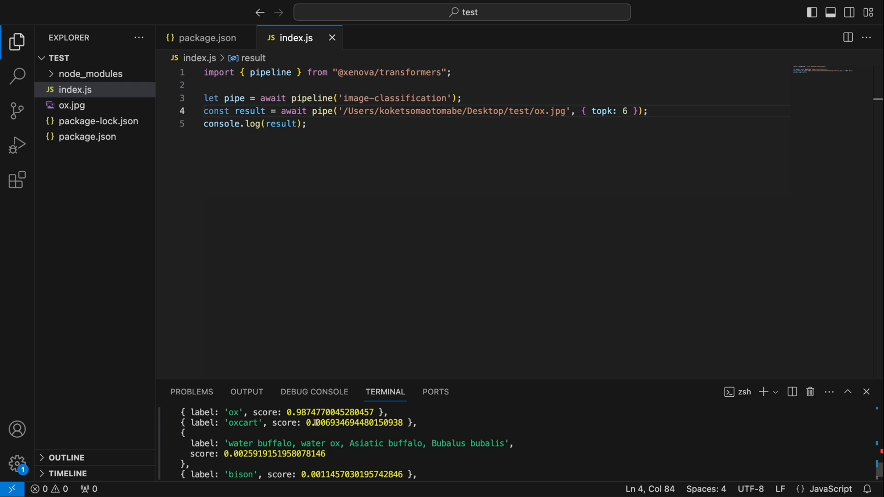
scroll(down, 3)
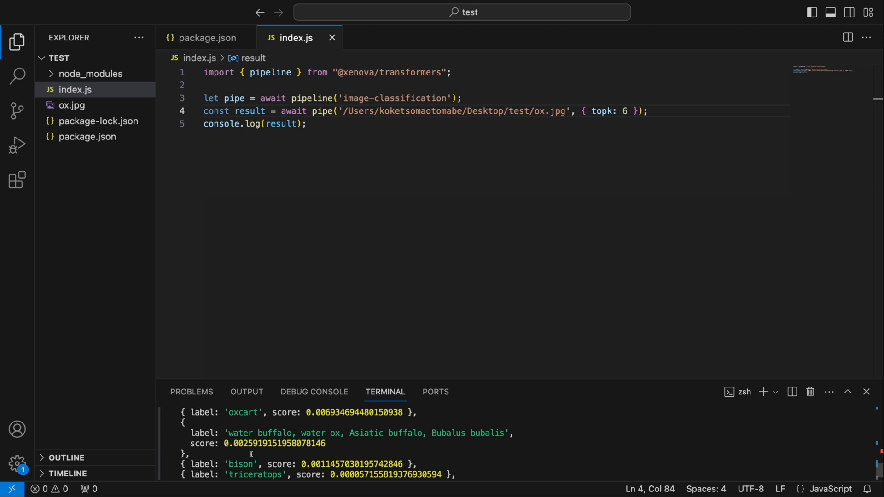